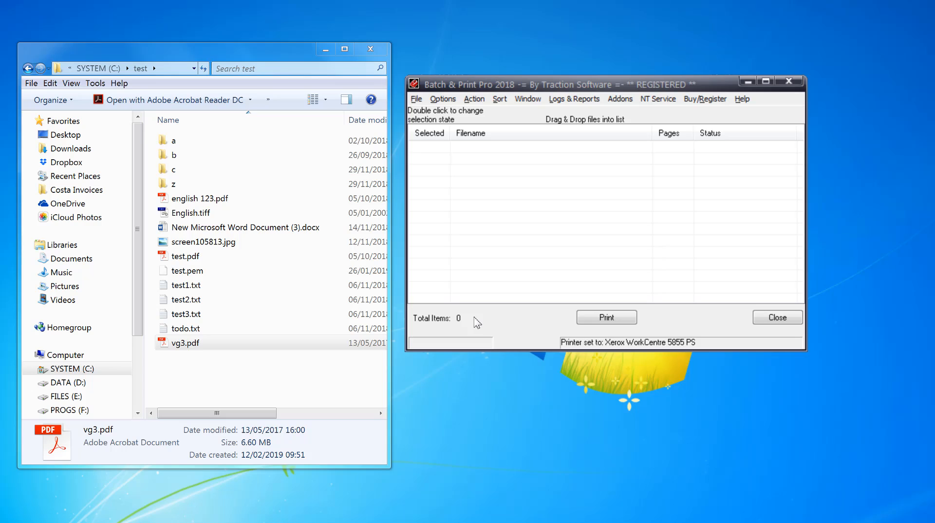
pyautogui.moveTo(475, 317)
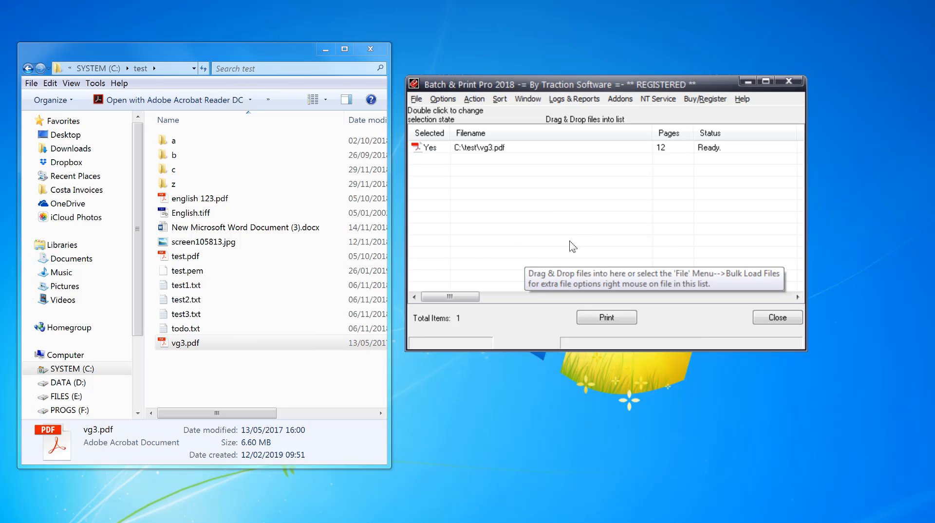
# Add vg3.pdf to the print list and bring up the page-by-page carbon copy action.
pyautogui.click(475, 99)
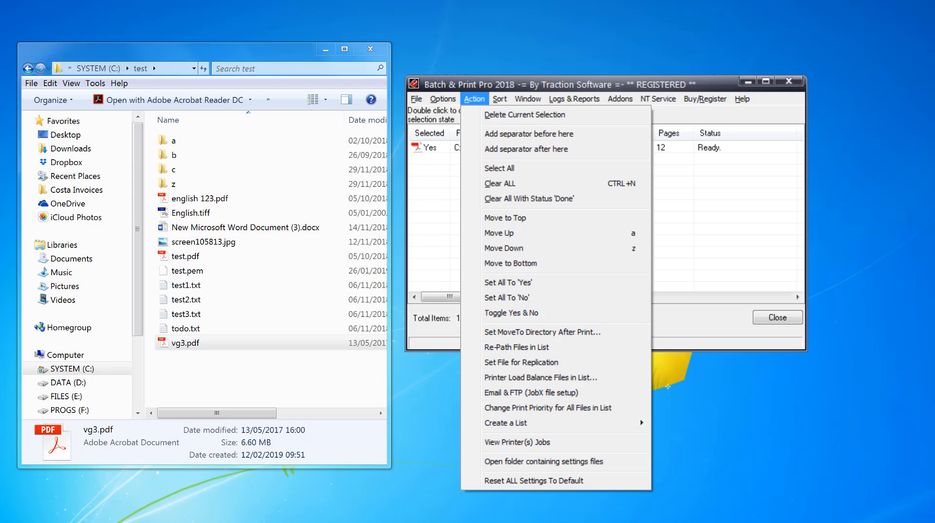
pyautogui.moveTo(570, 427)
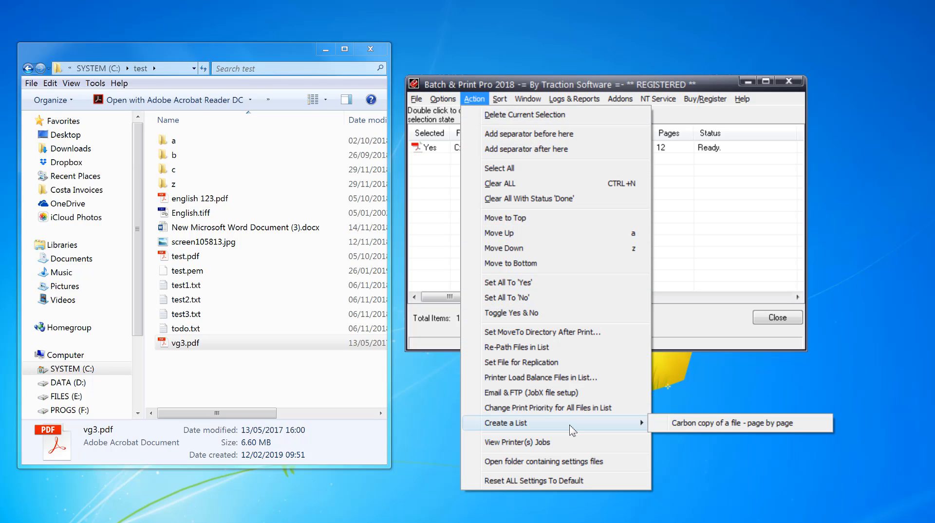
pyautogui.moveTo(748, 431)
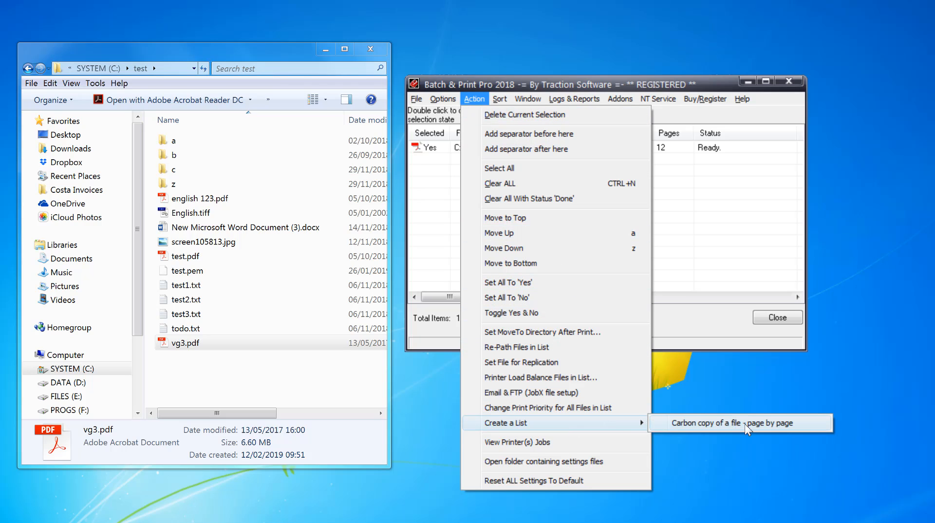
# Create printer settings for three copies using Tray 1, Tray 2 and Tray 5.
pyautogui.click(740, 422)
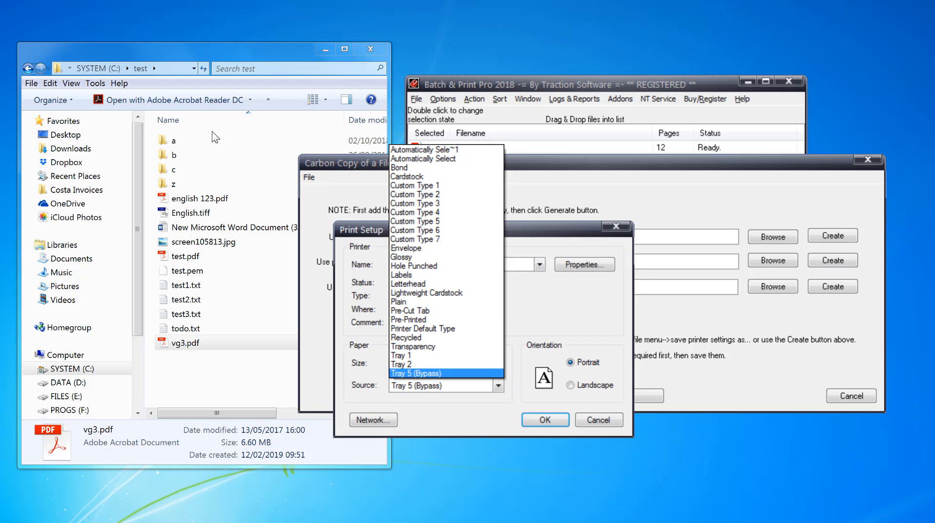
pyautogui.click(402, 356)
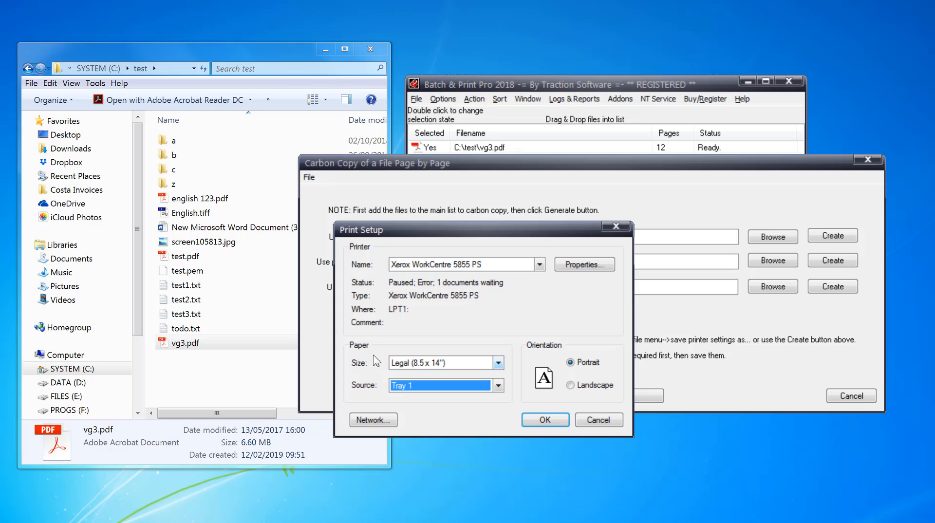
pyautogui.moveTo(656, 413)
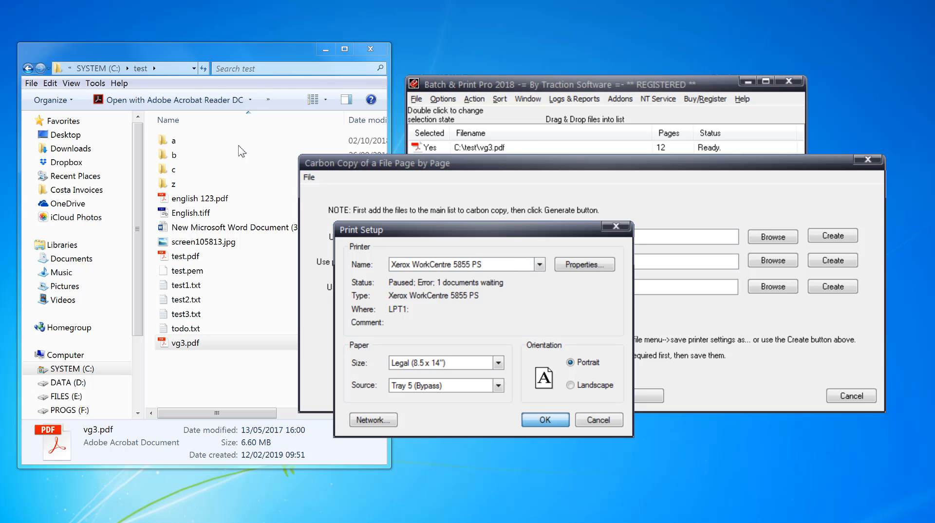
pyautogui.click(546, 420)
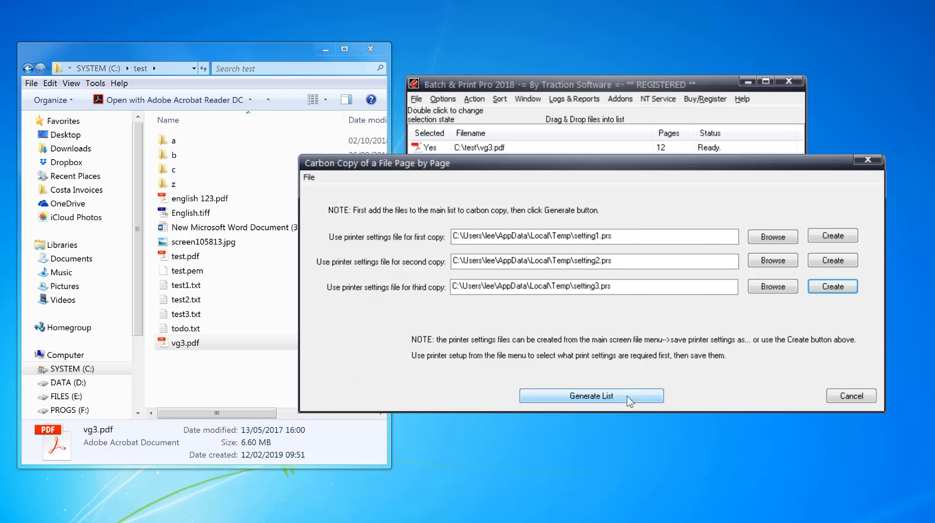
# Generate the carbon copy list and import it as list.aob, Ready.
pyautogui.click(592, 396)
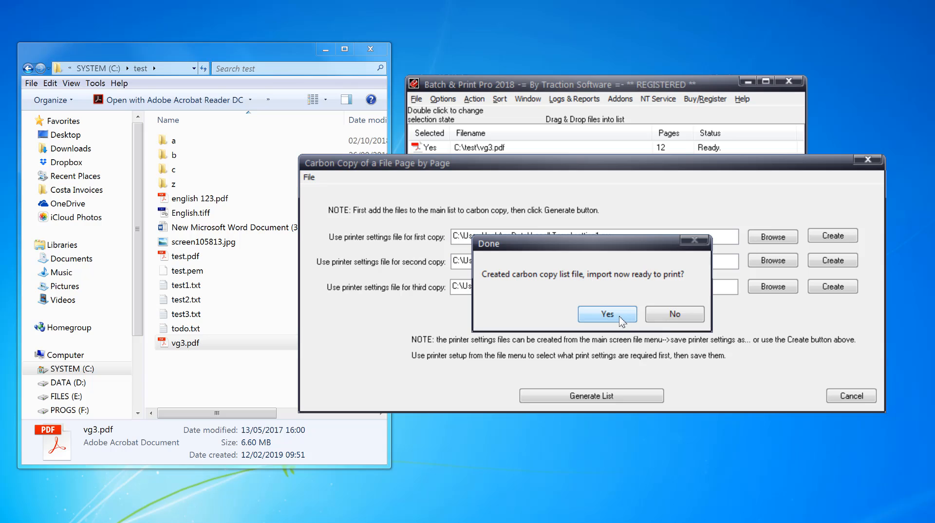
pyautogui.click(608, 314)
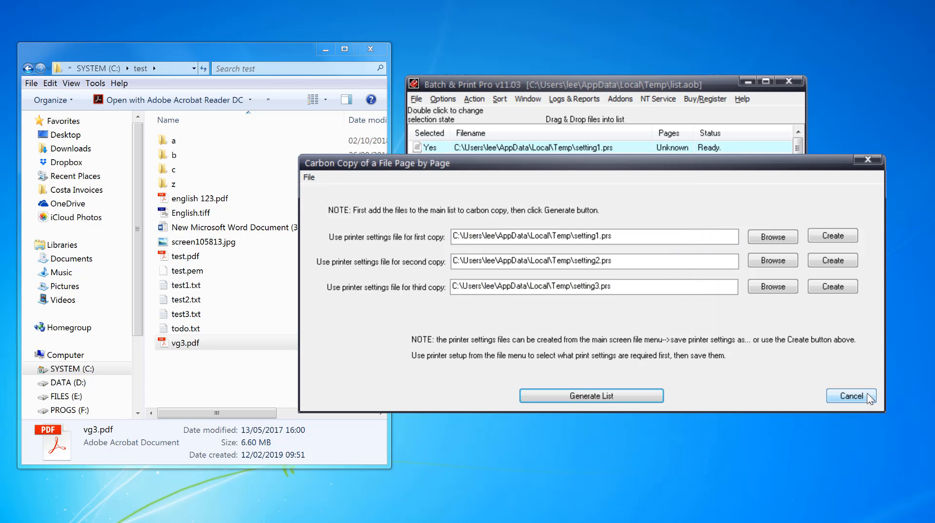
# Close the carbon copy setup and check the three page-2 entries in the 72-item list.
pyautogui.click(593, 396)
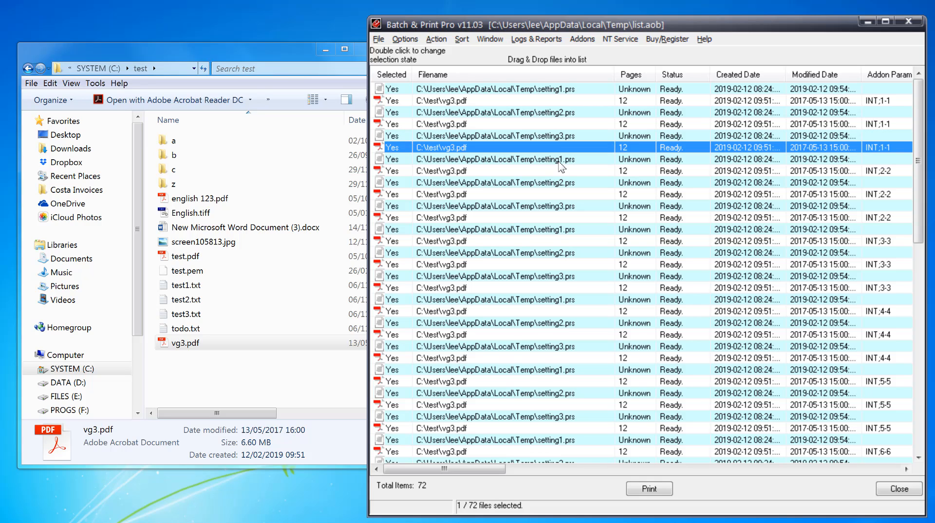
pyautogui.click(495, 159)
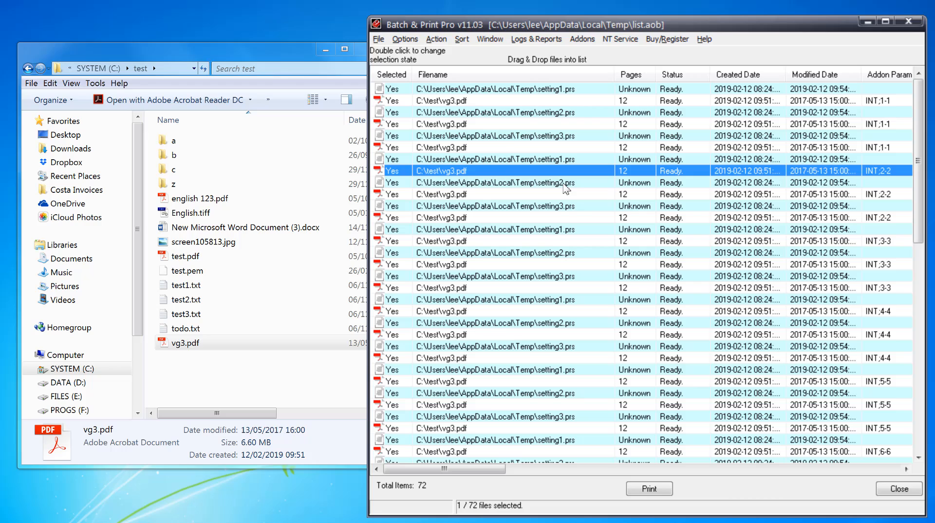
pyautogui.click(537, 194)
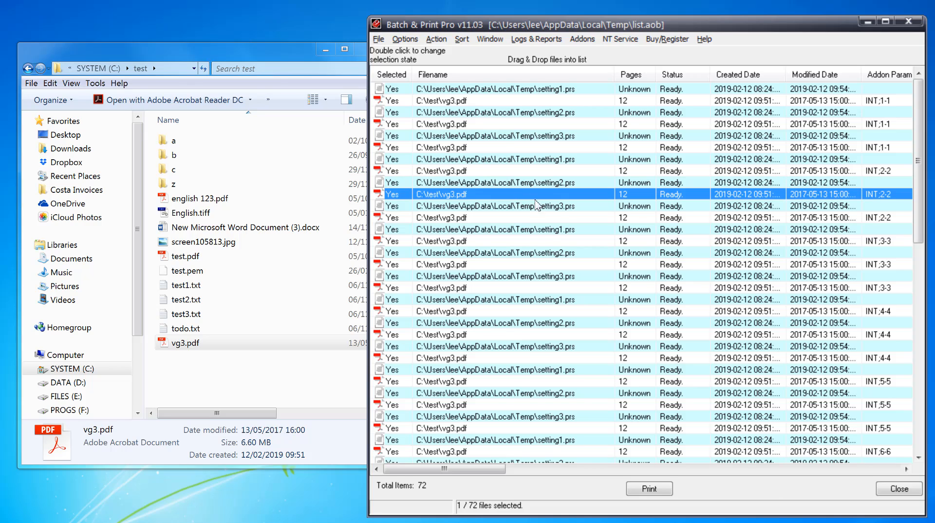
pyautogui.click(490, 218)
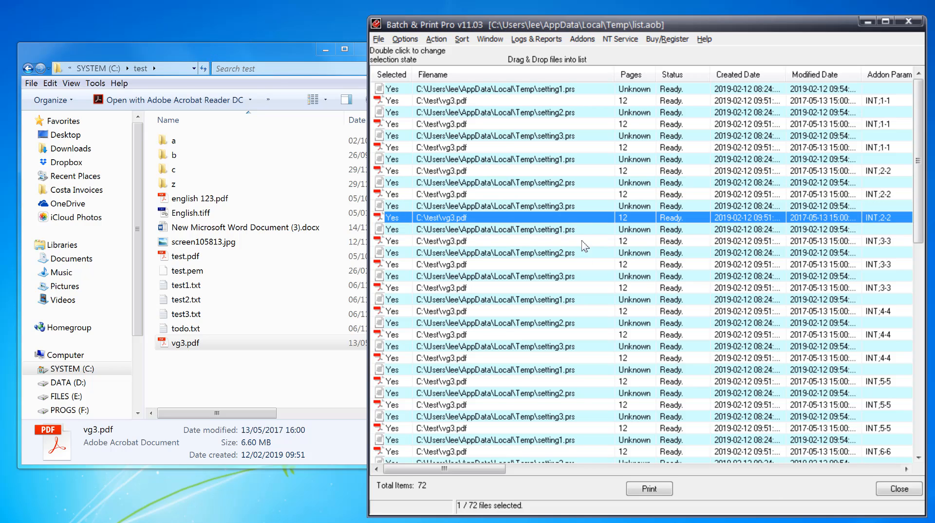
# Print the list and review the three queued page-1 jobs' properties.
pyautogui.click(648, 488)
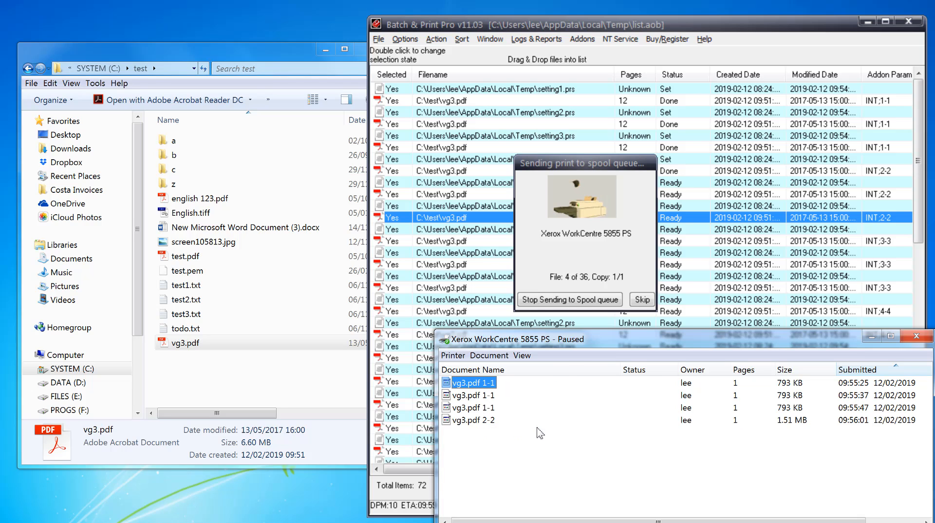
pyautogui.doubleClick(473, 382)
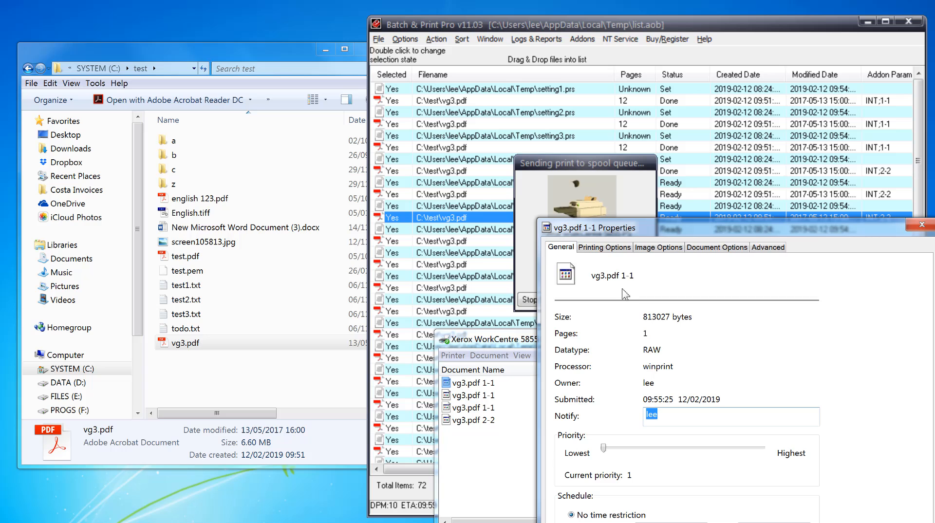
pyautogui.click(604, 248)
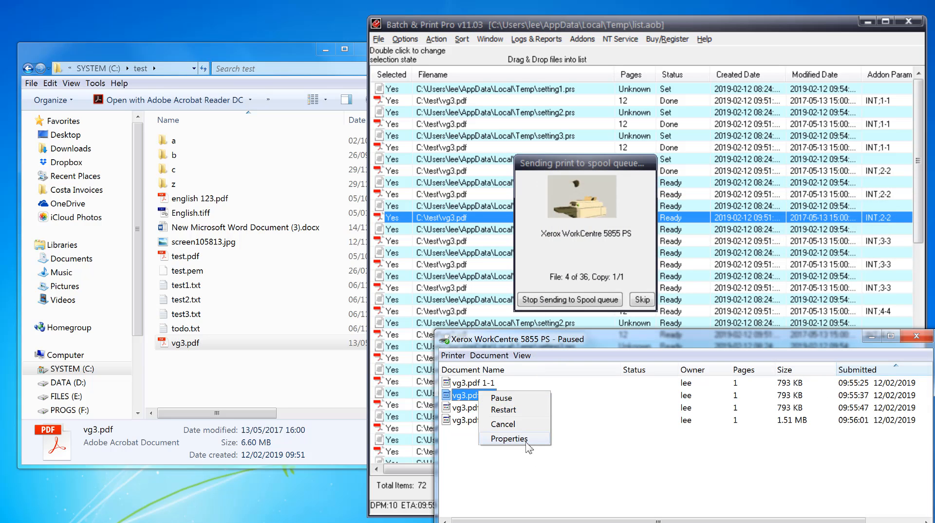
pyautogui.click(509, 439)
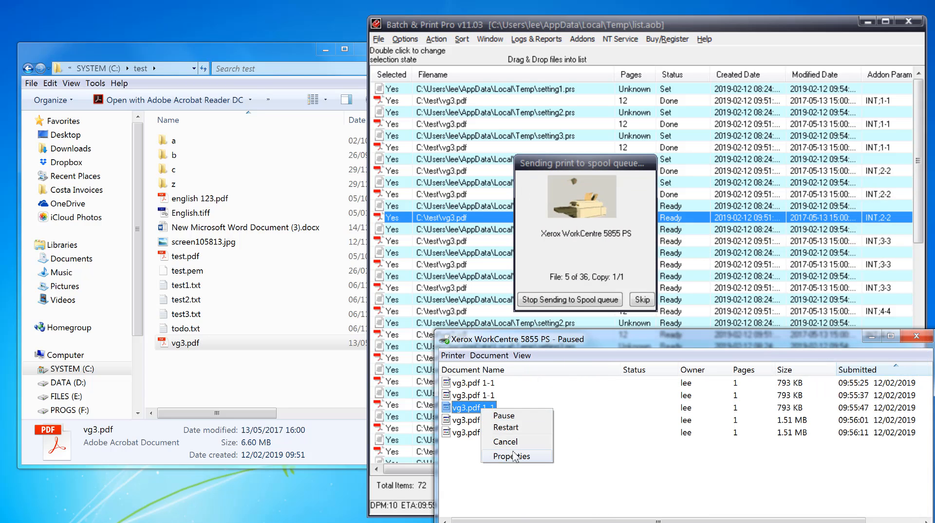
pyautogui.click(512, 456)
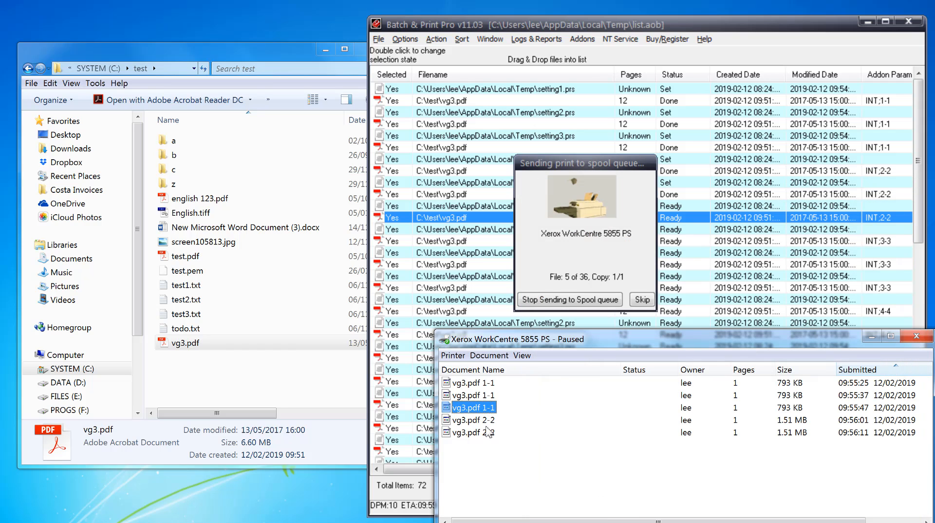
# Check the page 2 job's printing options, showing Tray 1 Legal.
pyautogui.doubleClick(476, 433)
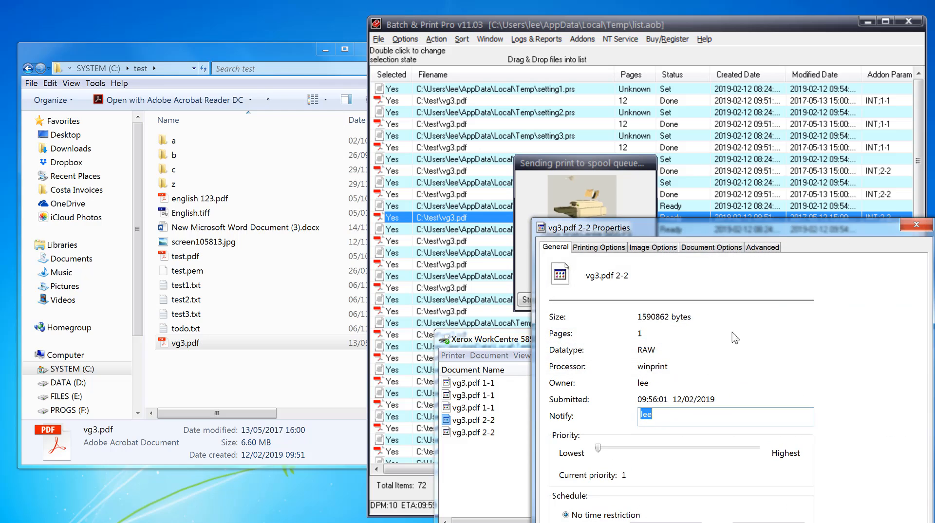
pyautogui.click(599, 248)
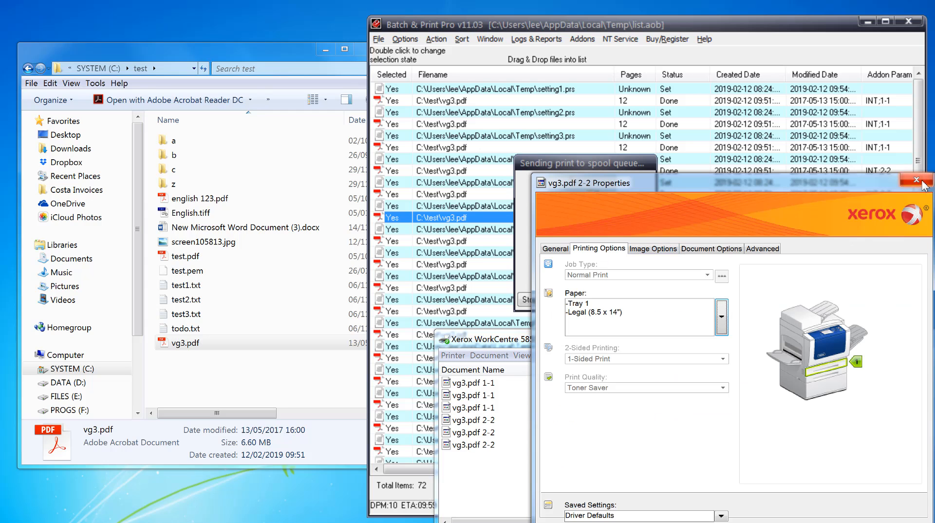